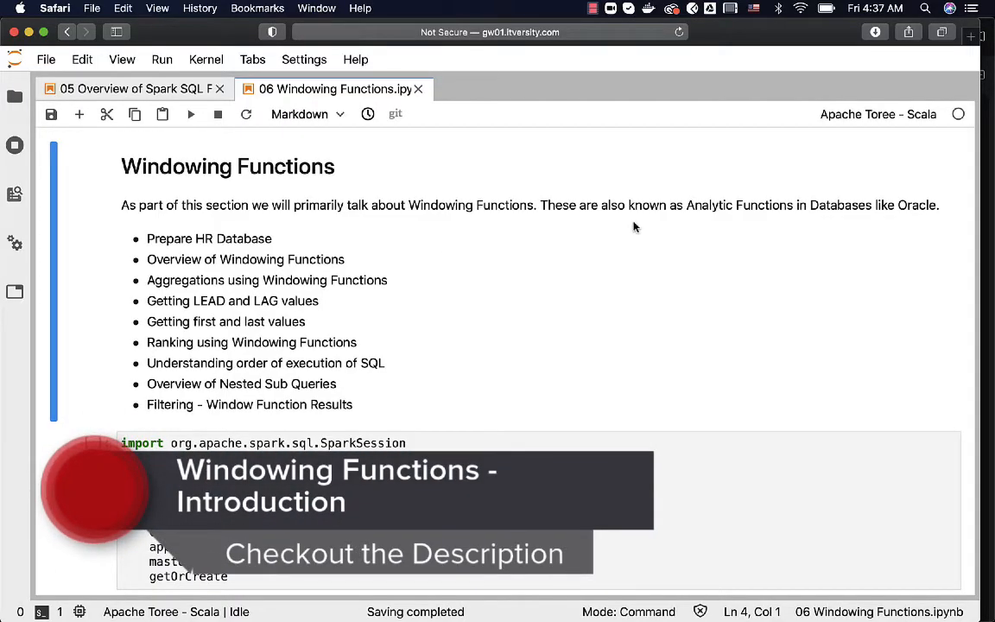
{"action": "mouse_move", "coordinate": [867, 225]}
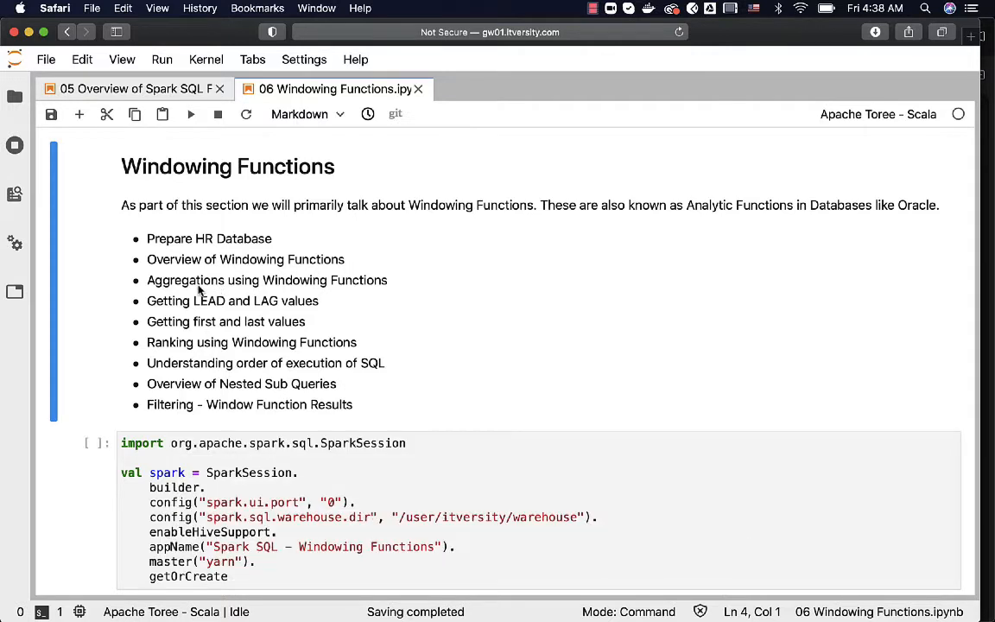
{"action": "mouse_move", "coordinate": [407, 290]}
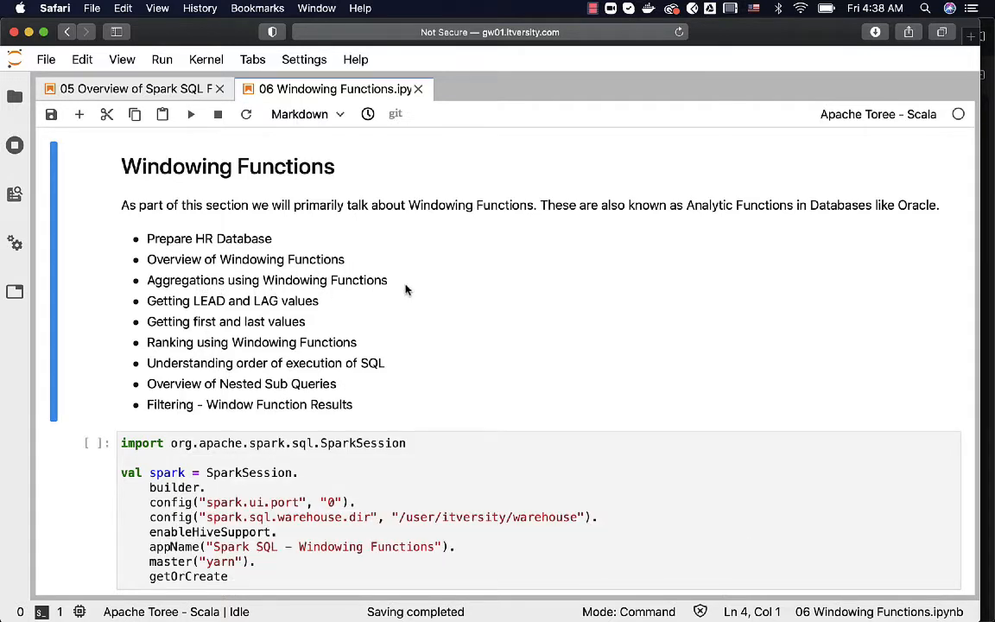
{"action": "mouse_move", "coordinate": [216, 313]}
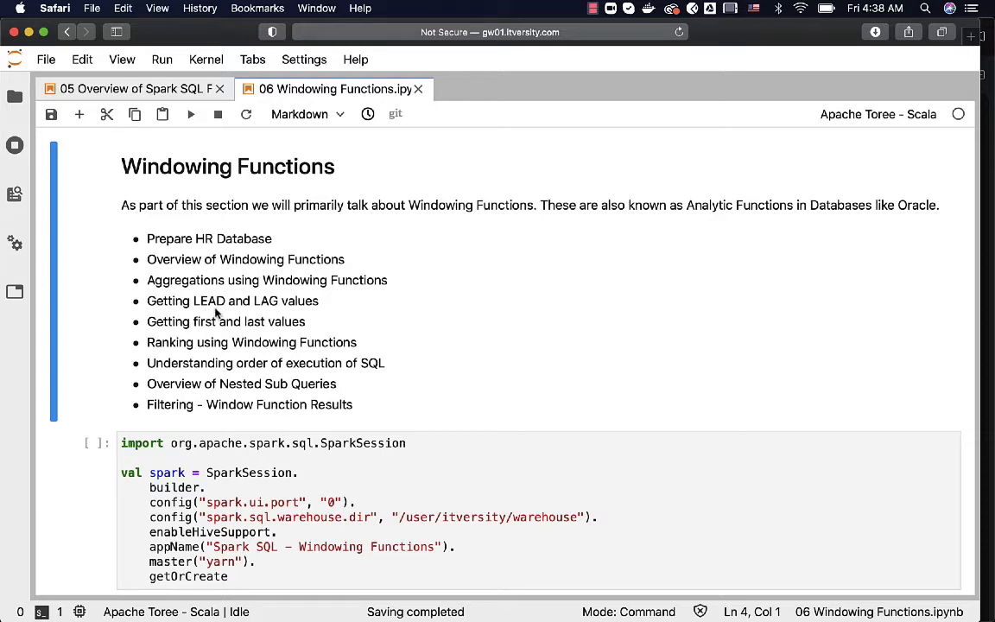
{"action": "mouse_move", "coordinate": [191, 332]}
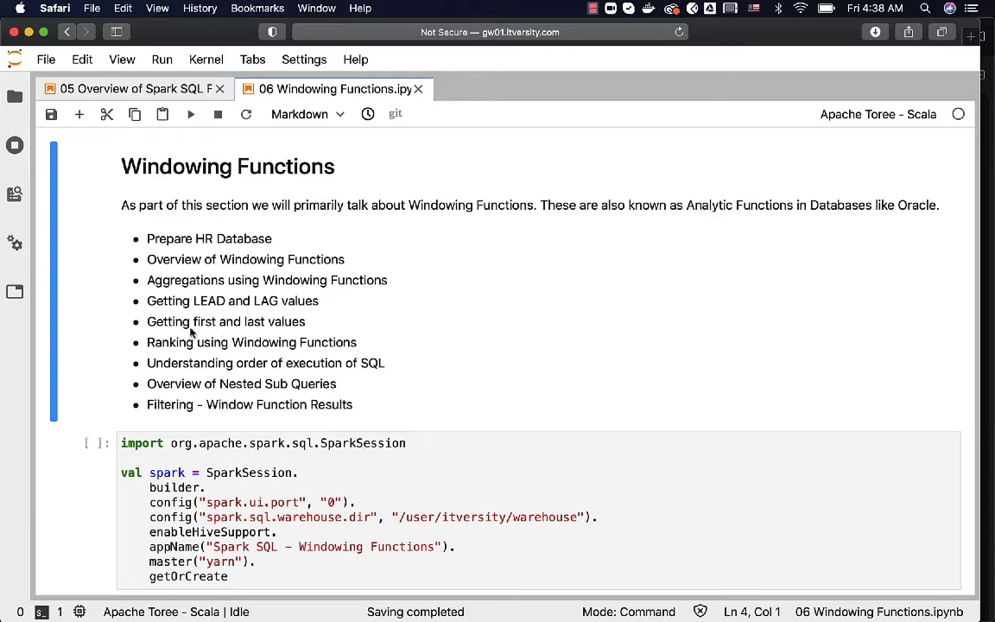
{"action": "mouse_move", "coordinate": [229, 358]}
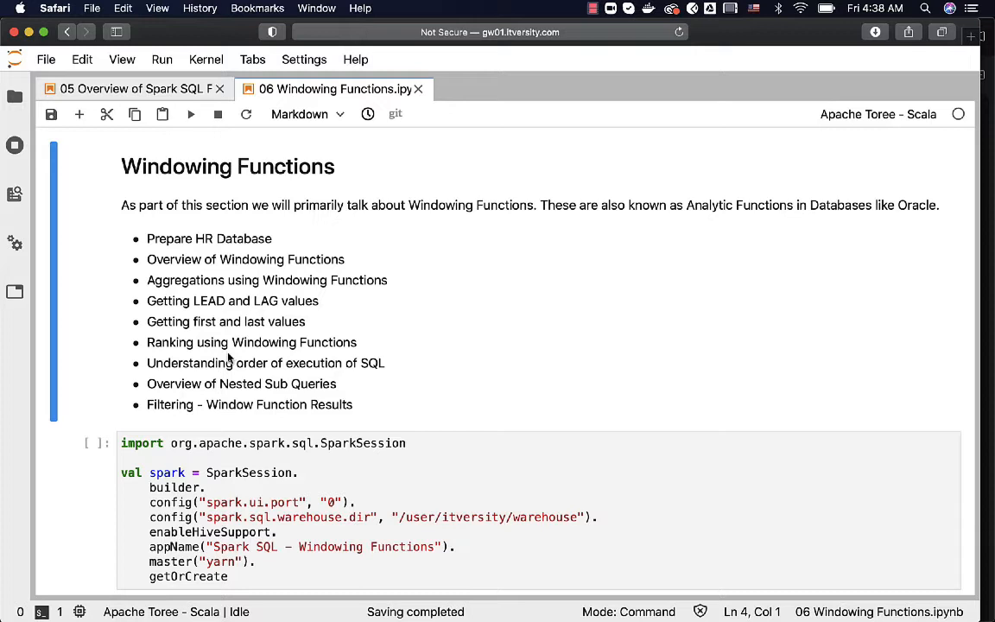
{"action": "mouse_move", "coordinate": [369, 361]}
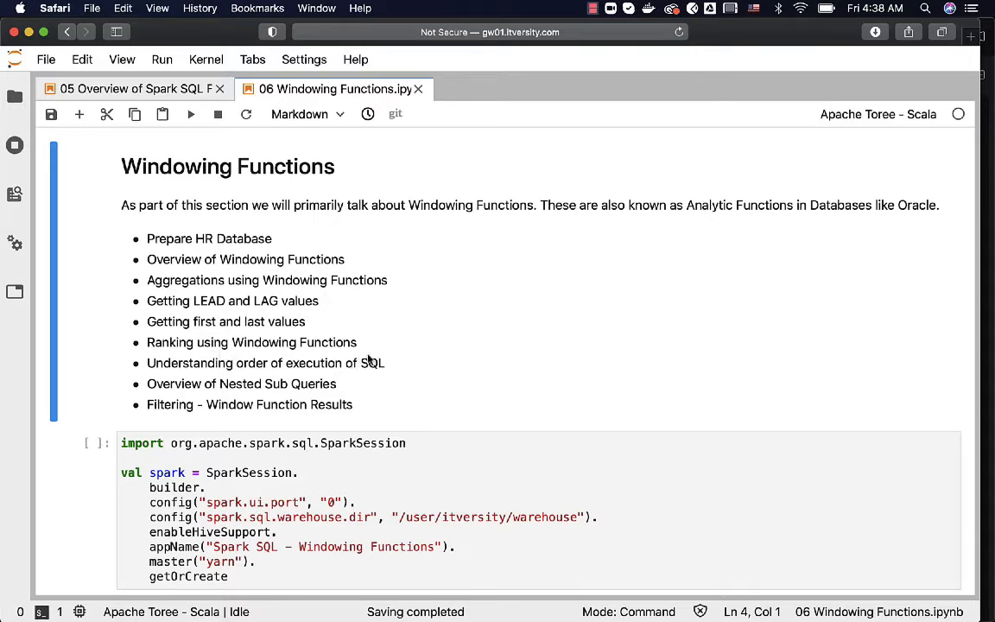
{"action": "mouse_move", "coordinate": [360, 383]}
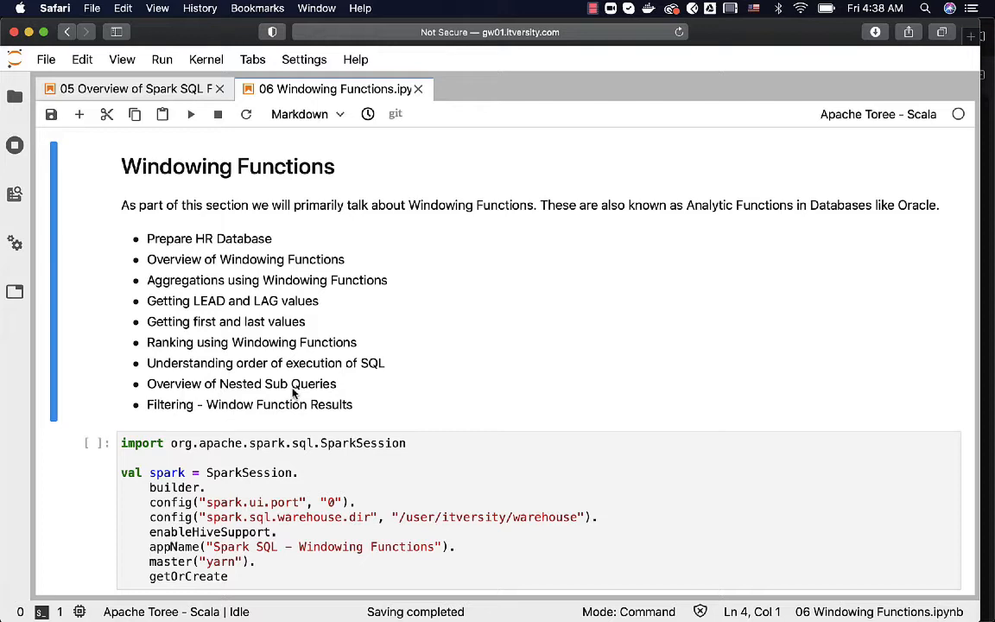
{"action": "mouse_move", "coordinate": [292, 420]}
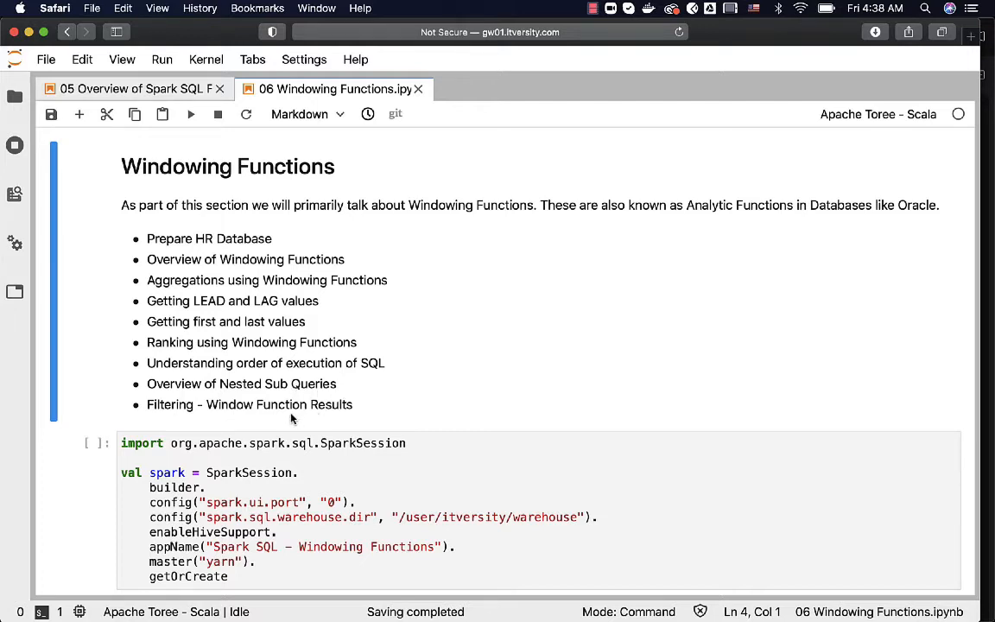
{"action": "mouse_move", "coordinate": [747, 310]}
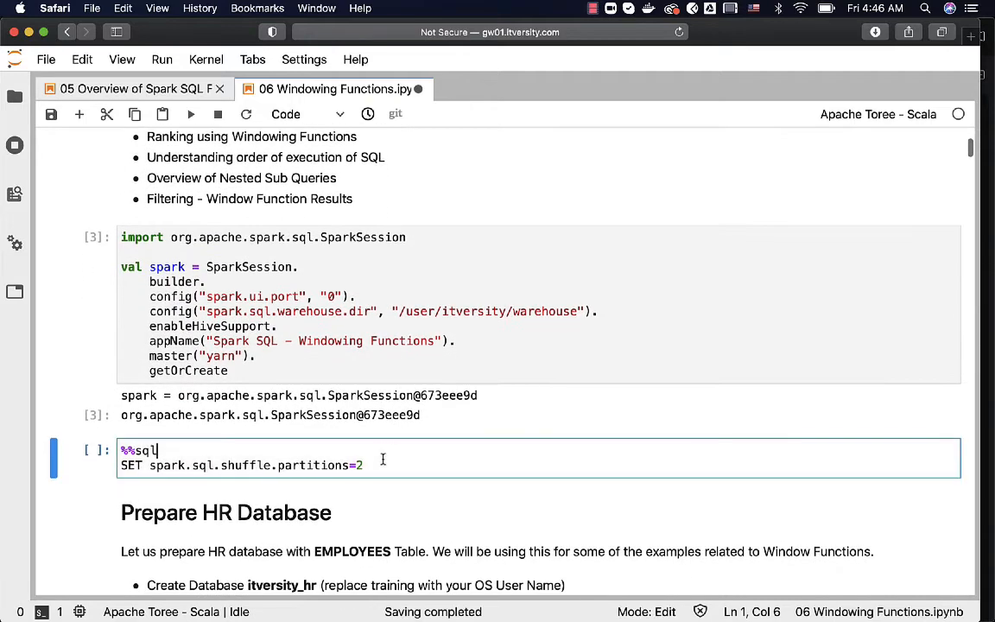
Run the %%sql cell that sets spark.sql.shuffle.partitions to 2
{"action": "key", "text": "shift+enter"}
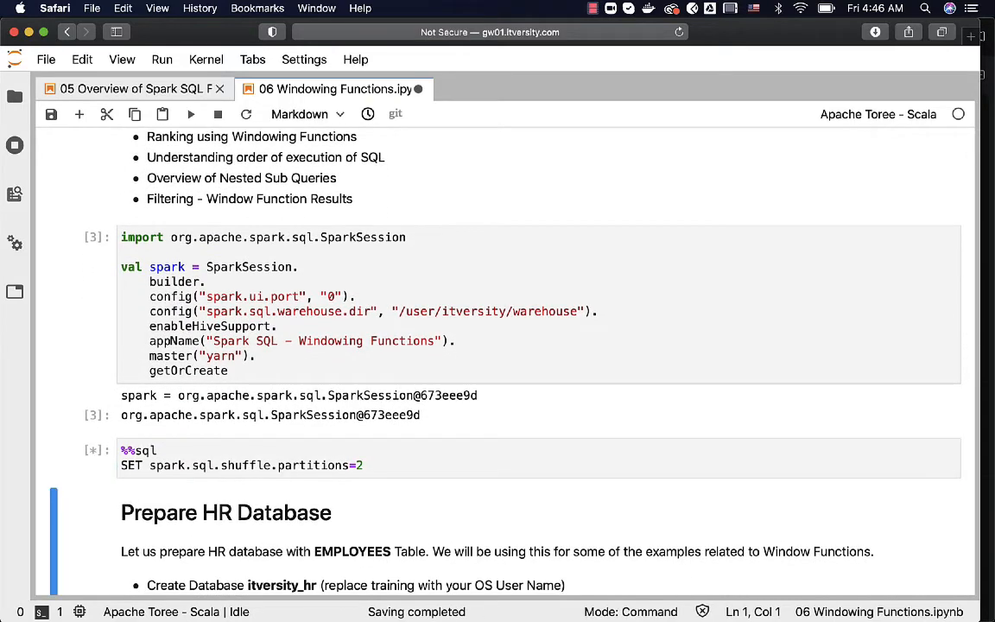